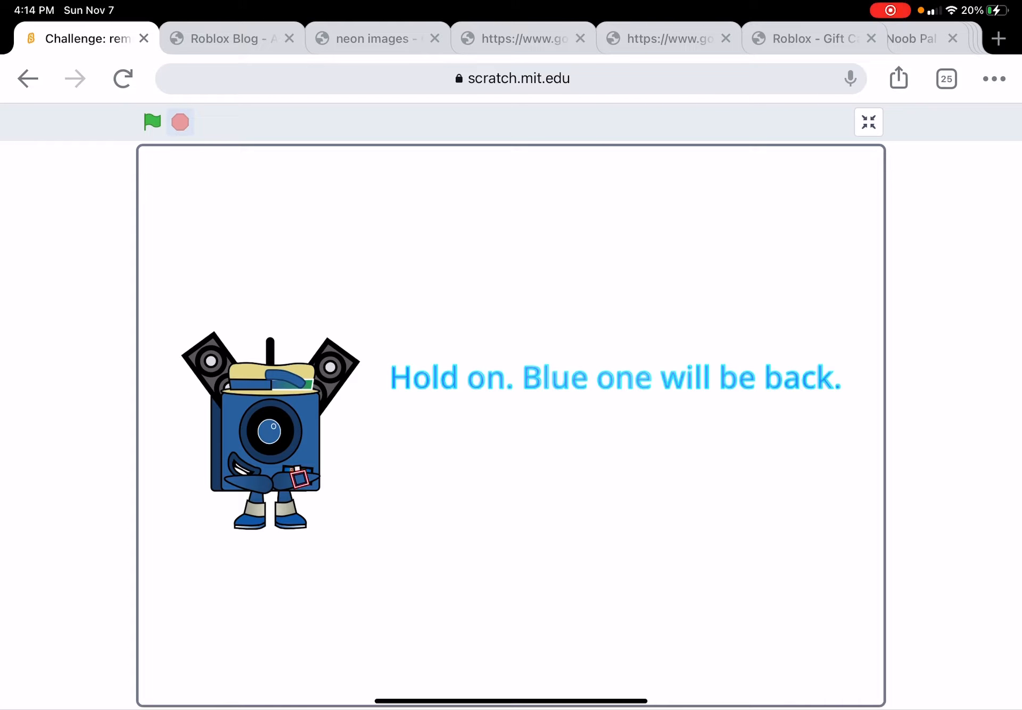
Run the speaker robot project with the green flag in full-screen view
{"action": "left_click", "coordinate": [152, 122]}
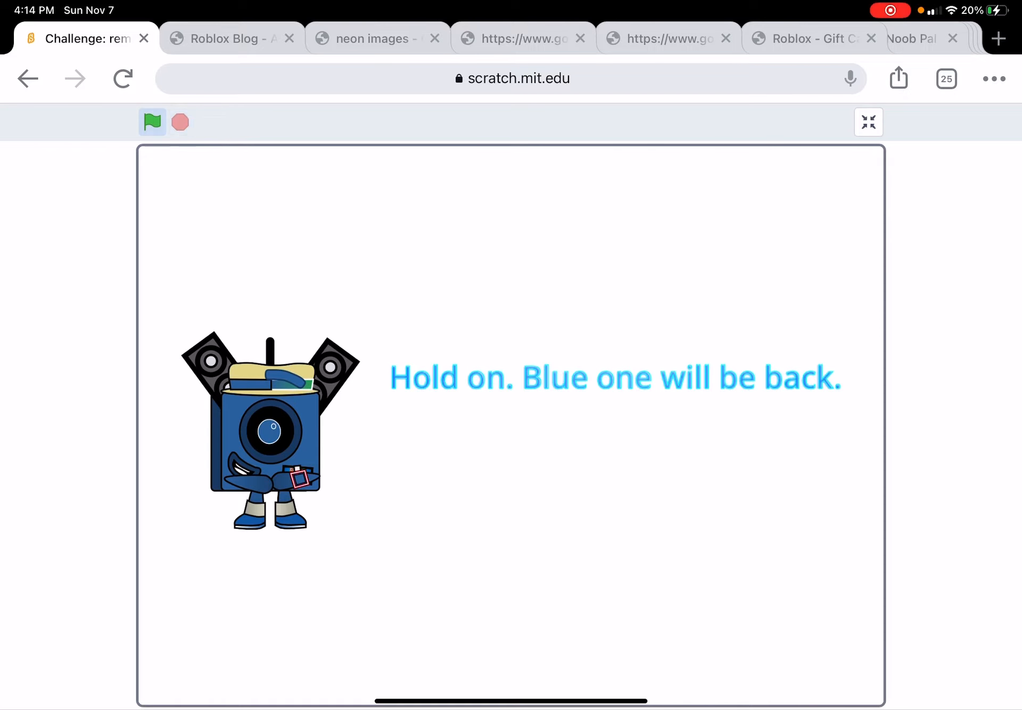
Rerun the speaker robot project, then halt it with the stop sign
{"action": "left_click", "coordinate": [152, 122]}
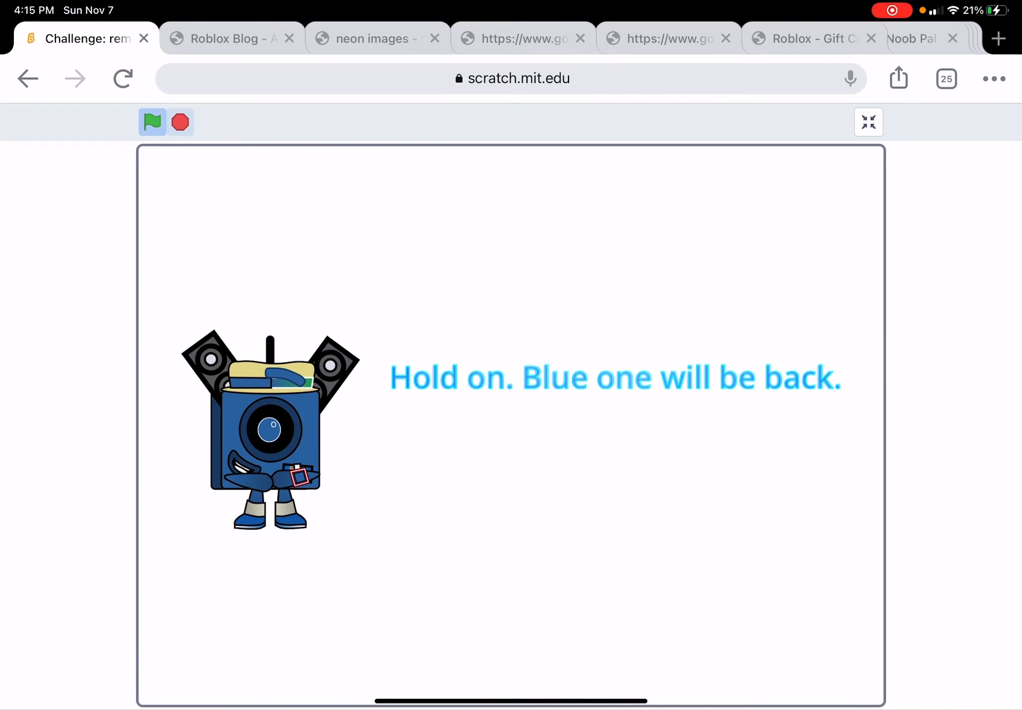
{"action": "left_click", "coordinate": [152, 122]}
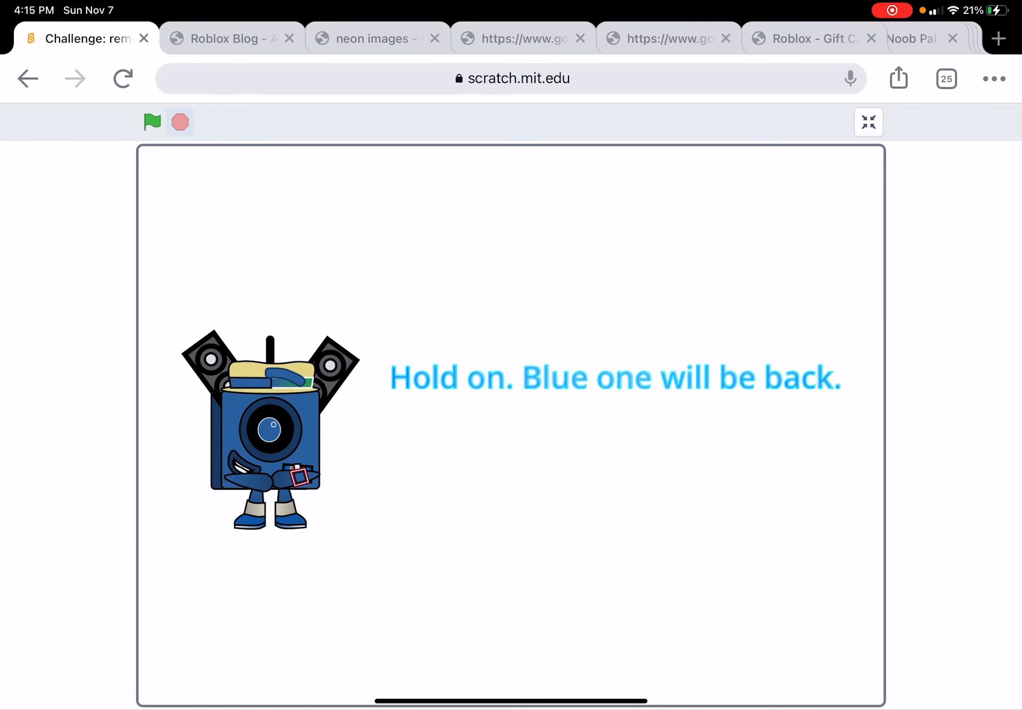